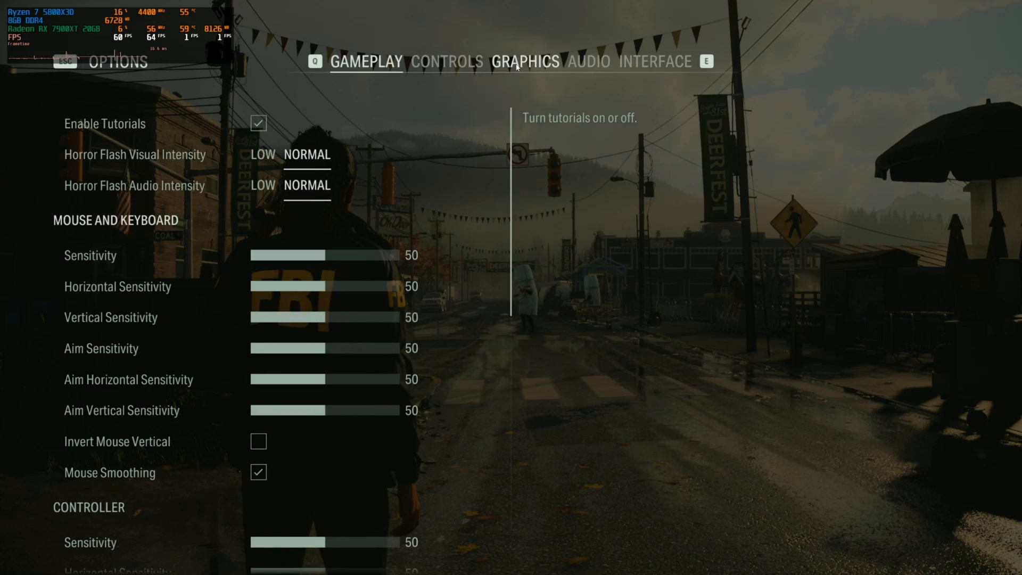
# - Show the Graphics tab and scroll to the Quality section to confirm the High preset
pyautogui.click(525, 61)
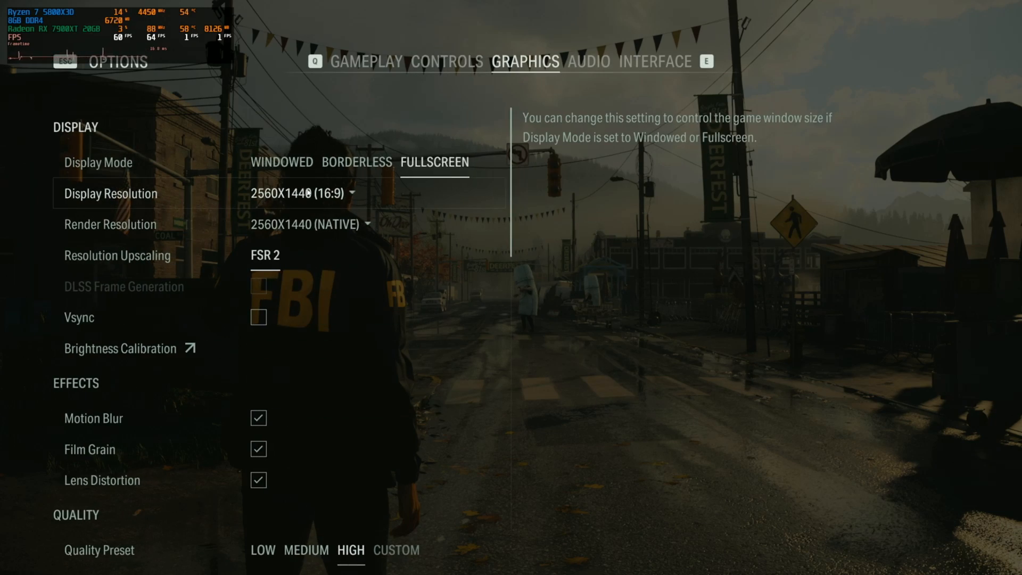
pyautogui.scroll(-3)
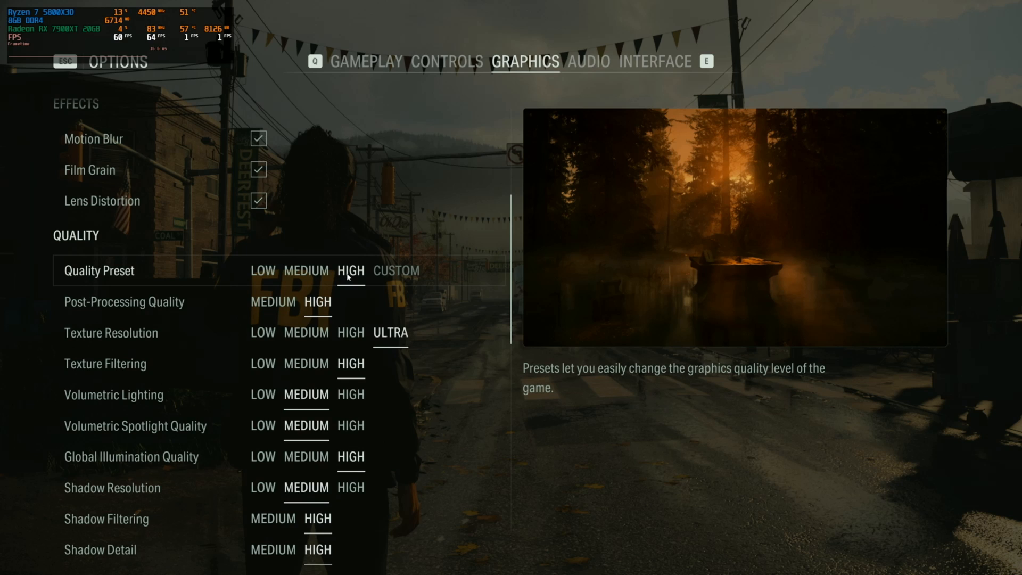
pyautogui.moveTo(357, 279)
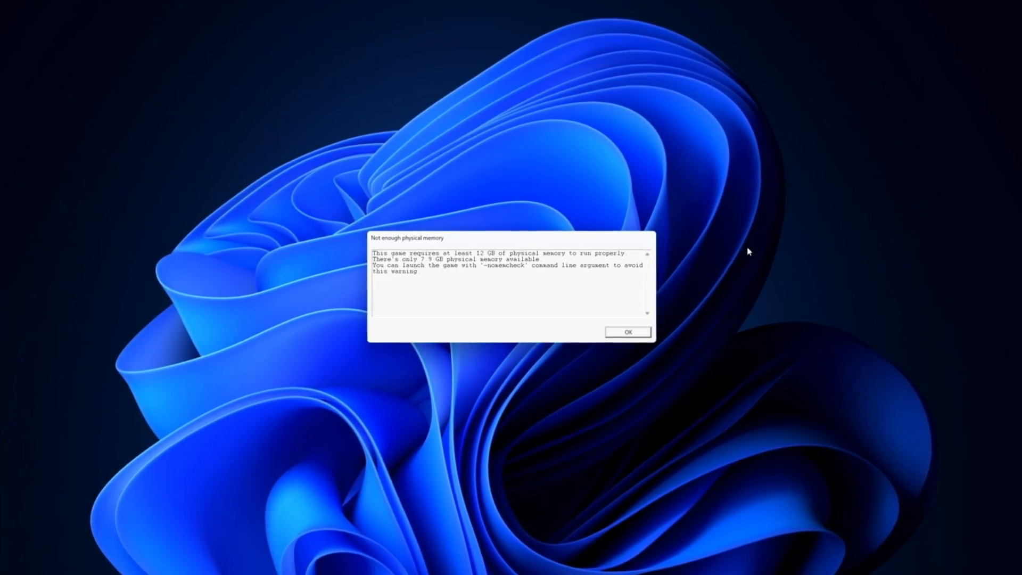
# - Acknowledge the 'Not enough physical memory' warning requiring at least 12 GB
pyautogui.click(626, 332)
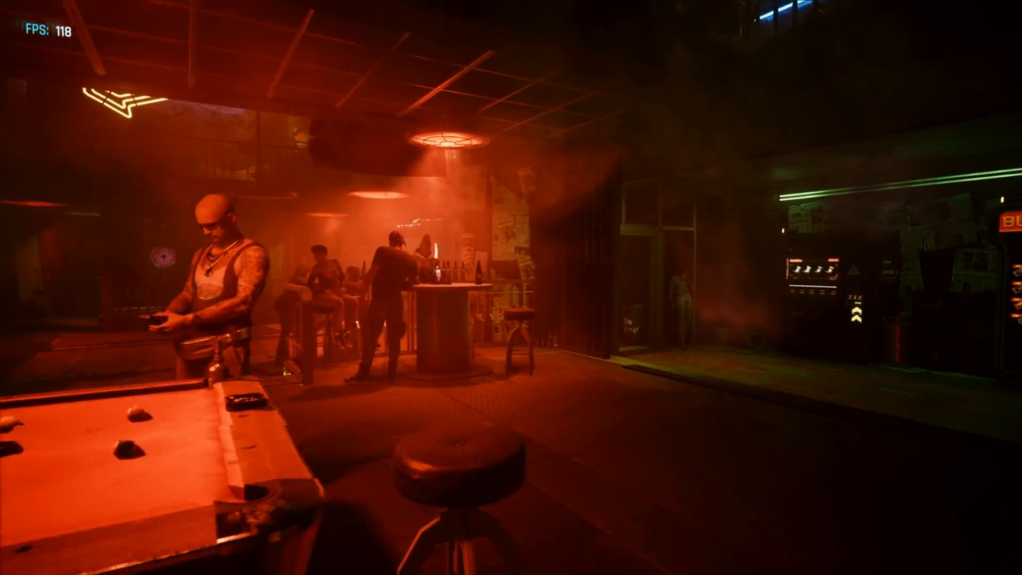
pyautogui.moveTo(511, 288)
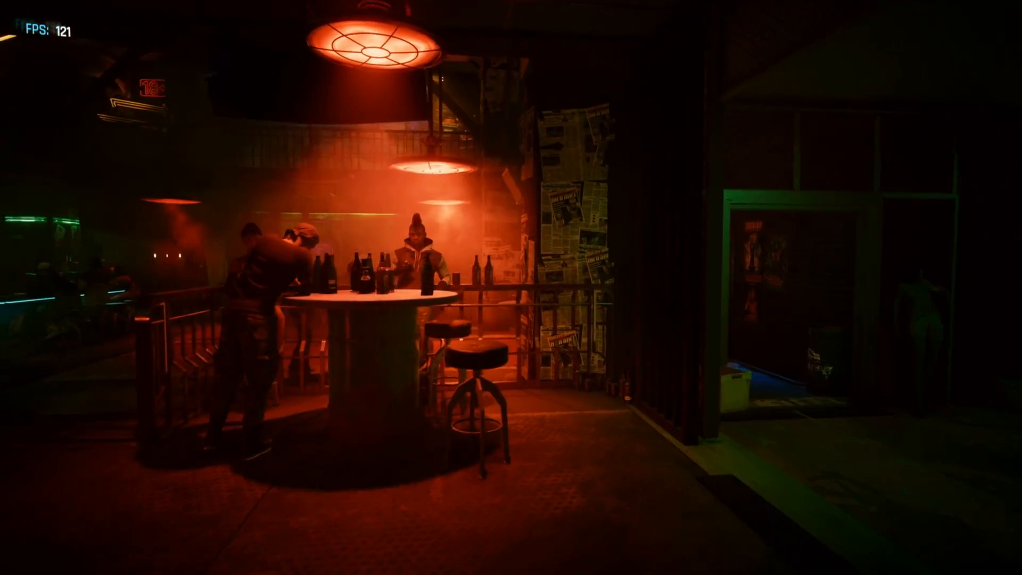